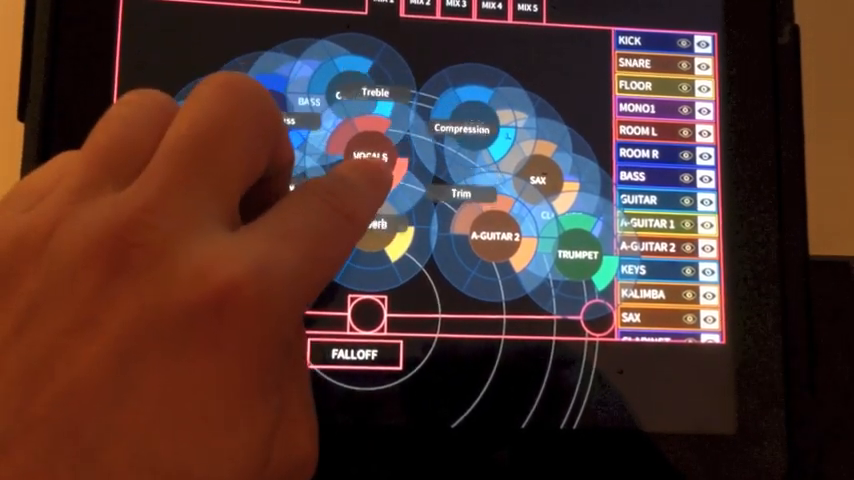
- Adjust the Treble, Compression, Reverb and Trim ring segments on the Vocals circle
click(364, 158)
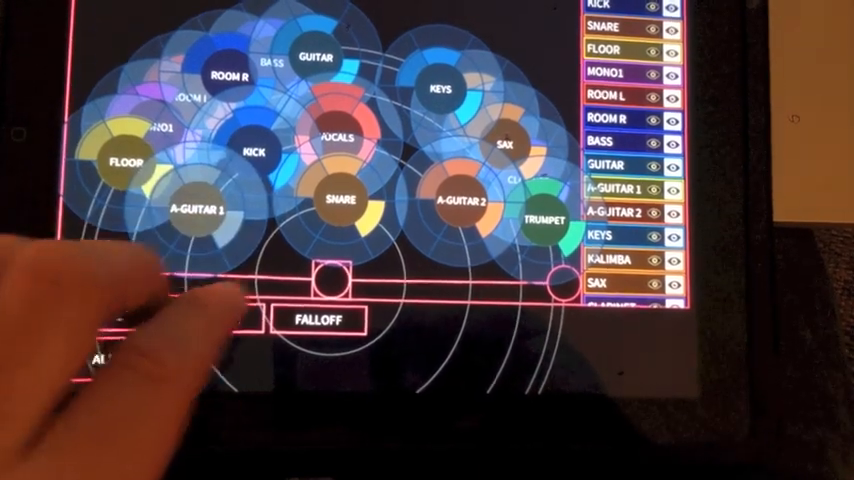
- Turn off VISUALS so instrument circles show without effect rings
click(462, 196)
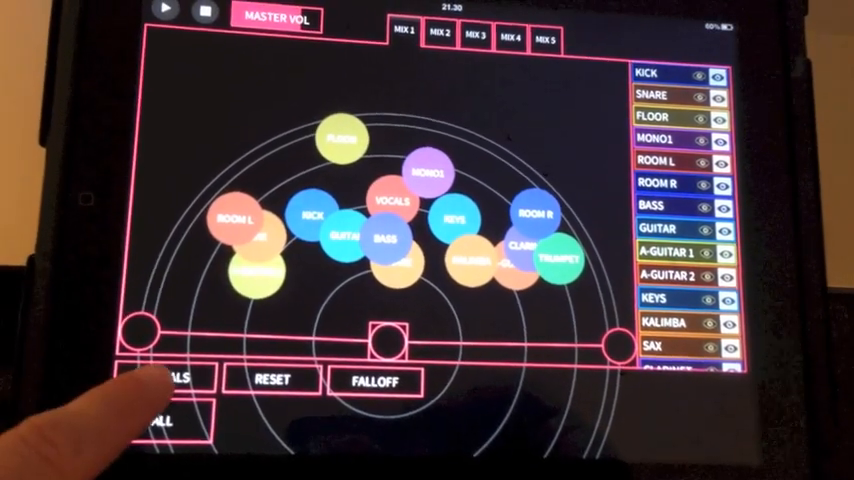
- Re-enable VISUALS and rearrange the circles with Vocals at the top centre
click(170, 380)
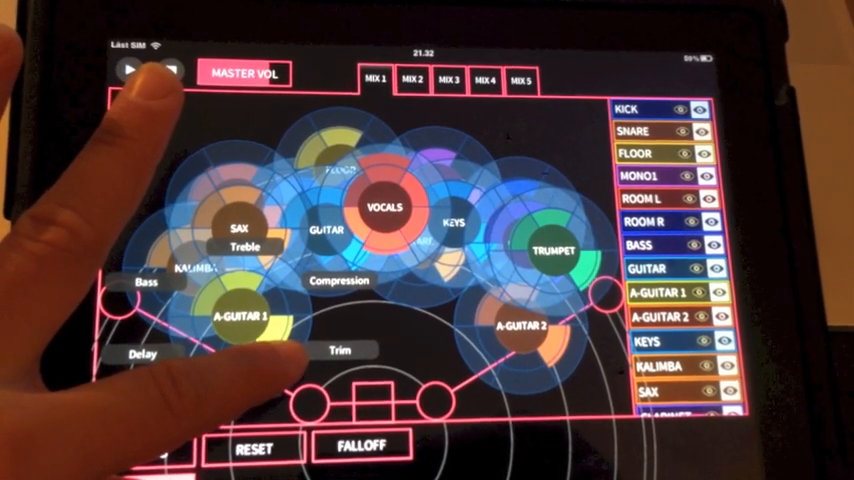
- Reveal the Bass, Treble, Compression, Delay, Reverb and Trim labels around the Vocals circle
click(134, 72)
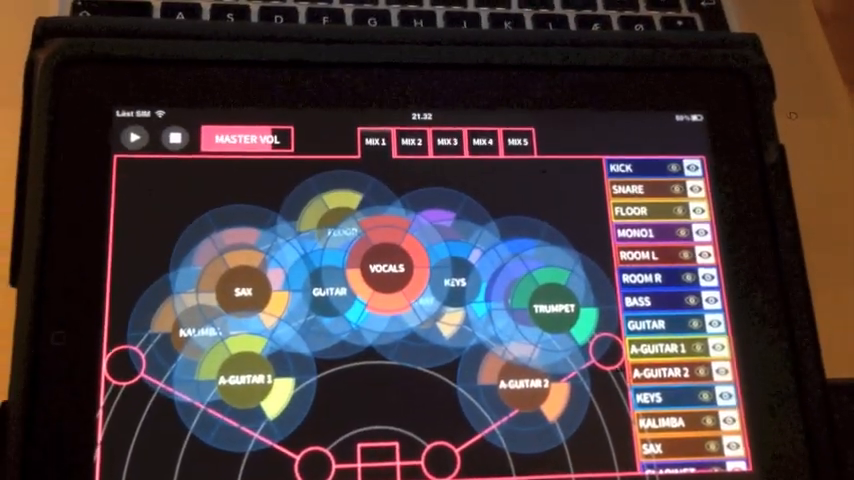
click(384, 270)
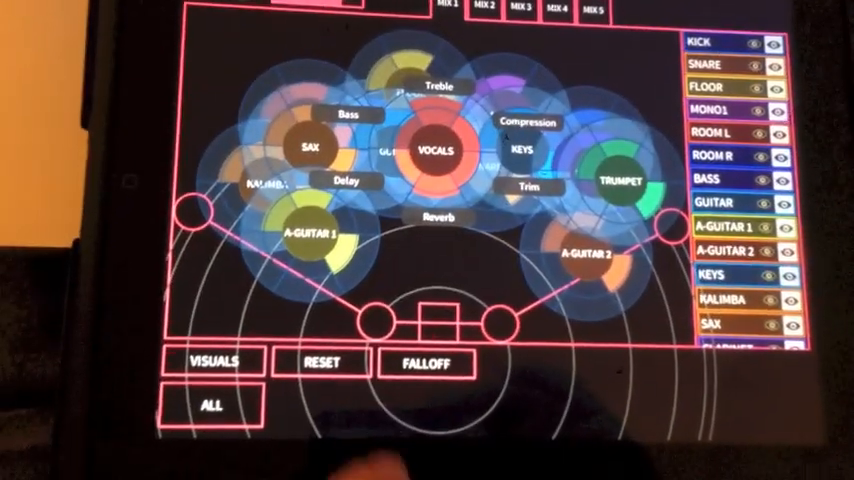
click(424, 368)
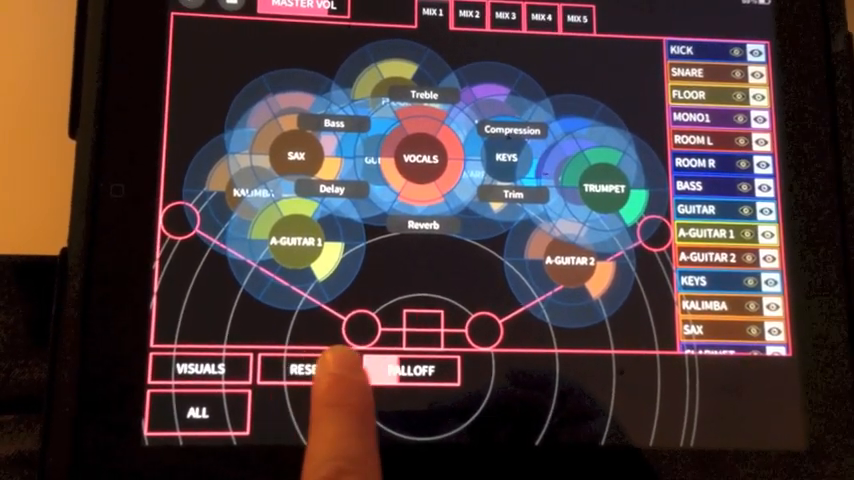
- Drag the Vocals circle down to the front-centre position near the listener point
click(412, 368)
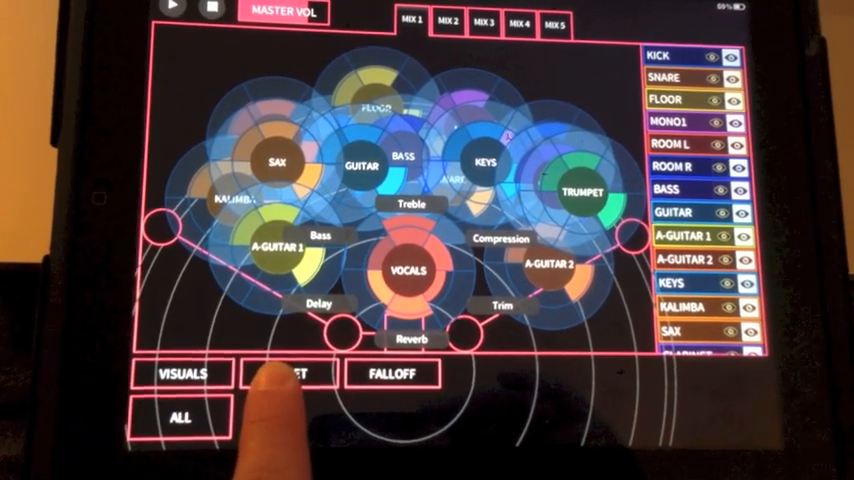
click(392, 372)
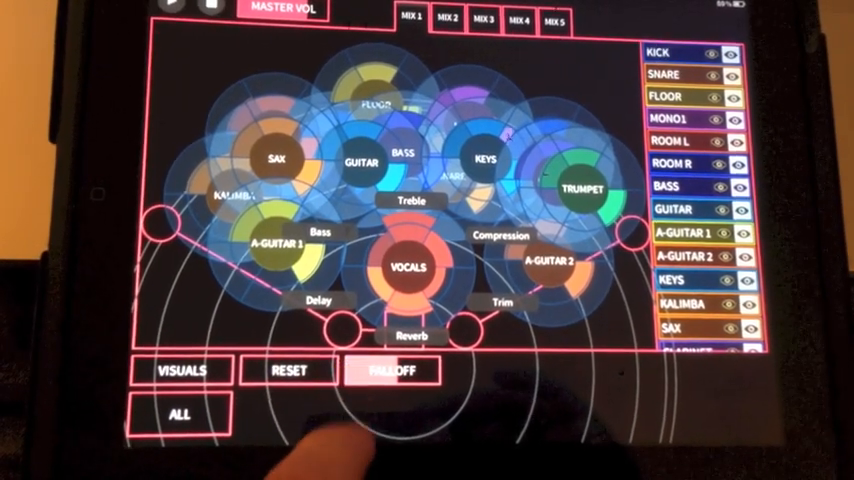